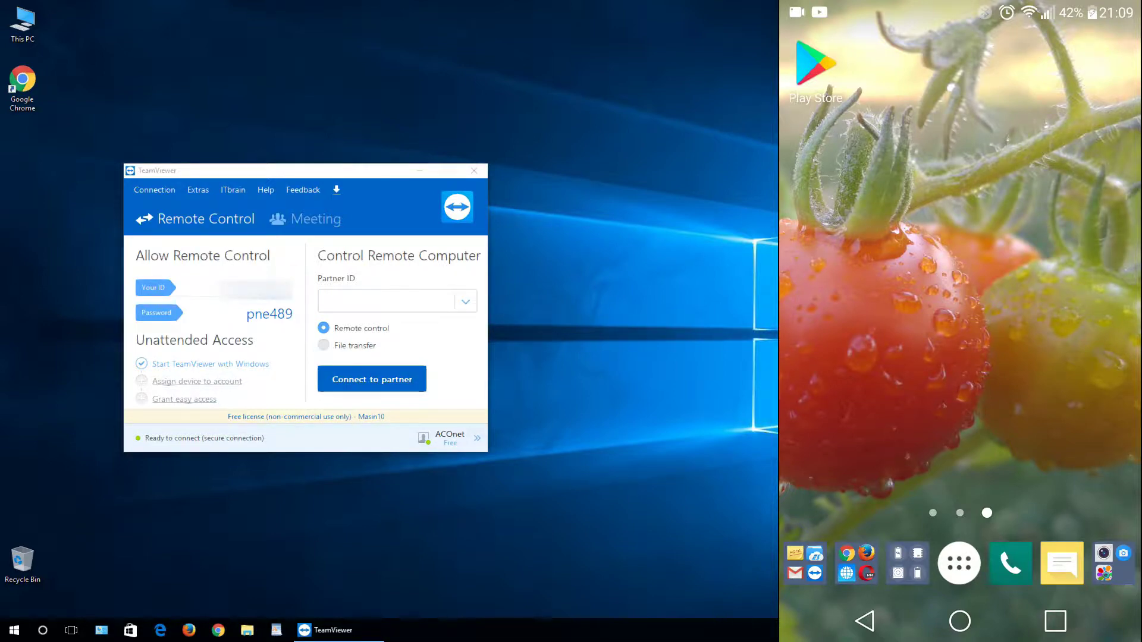
Search the Play Store for 'teamviewer' using the suggestion after typing 'te'
{"action": "left_click", "coordinate": [817, 62]}
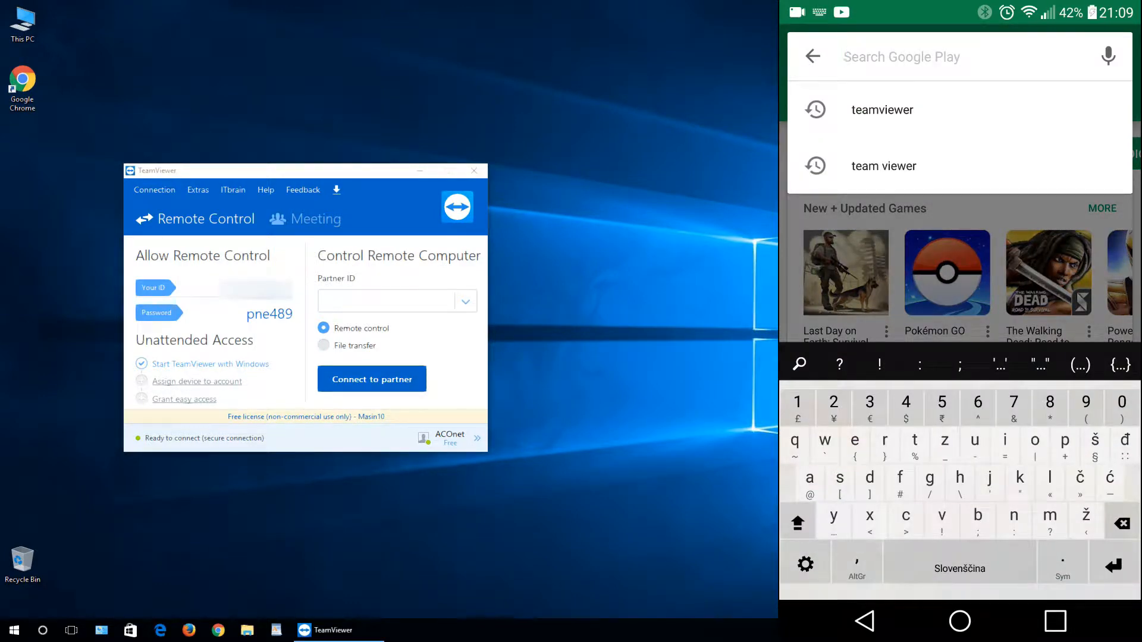
{"action": "type", "text": "teamvi"}
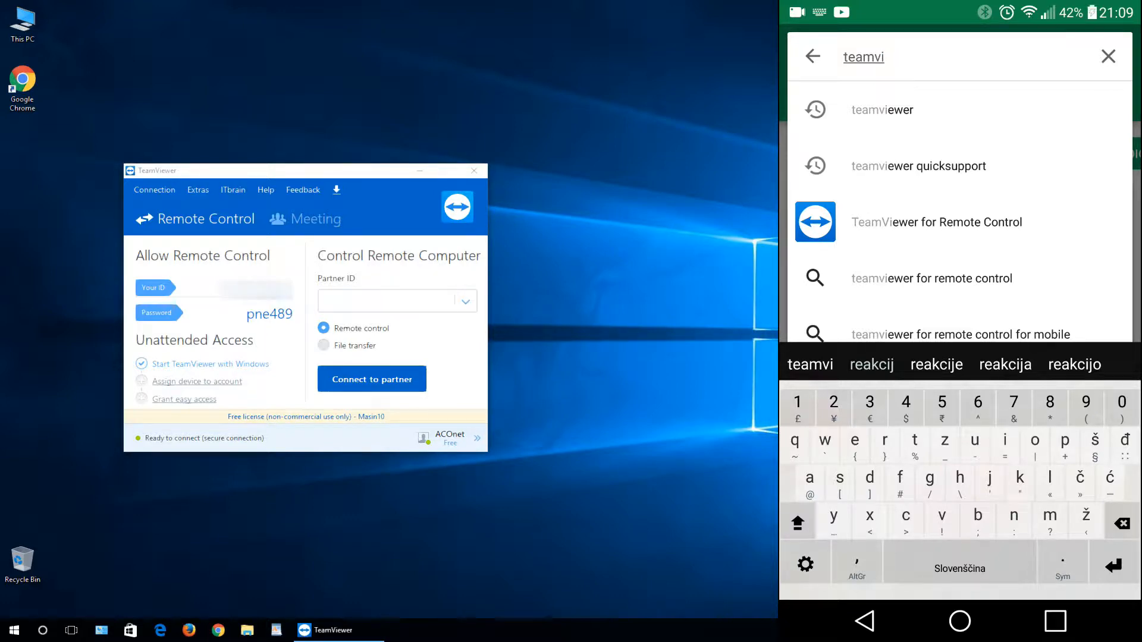
{"action": "left_click", "coordinate": [936, 222]}
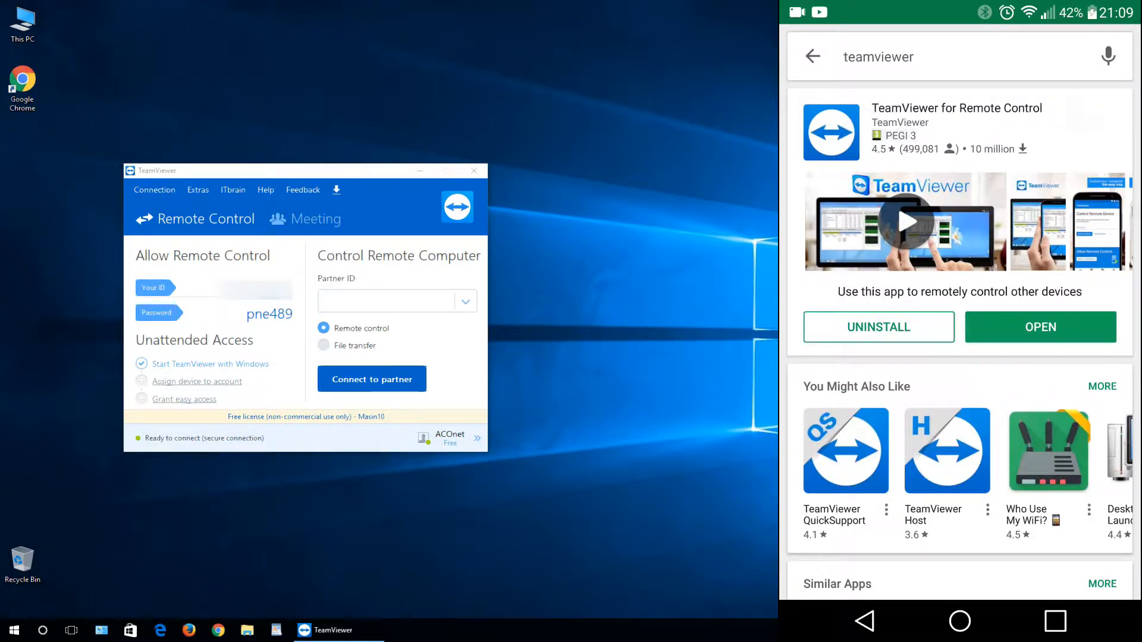
Open the TeamViewer QuickSupport page from the You Might Also Like apps
{"action": "scroll", "scroll_direction": "down", "scroll_amount": 3}
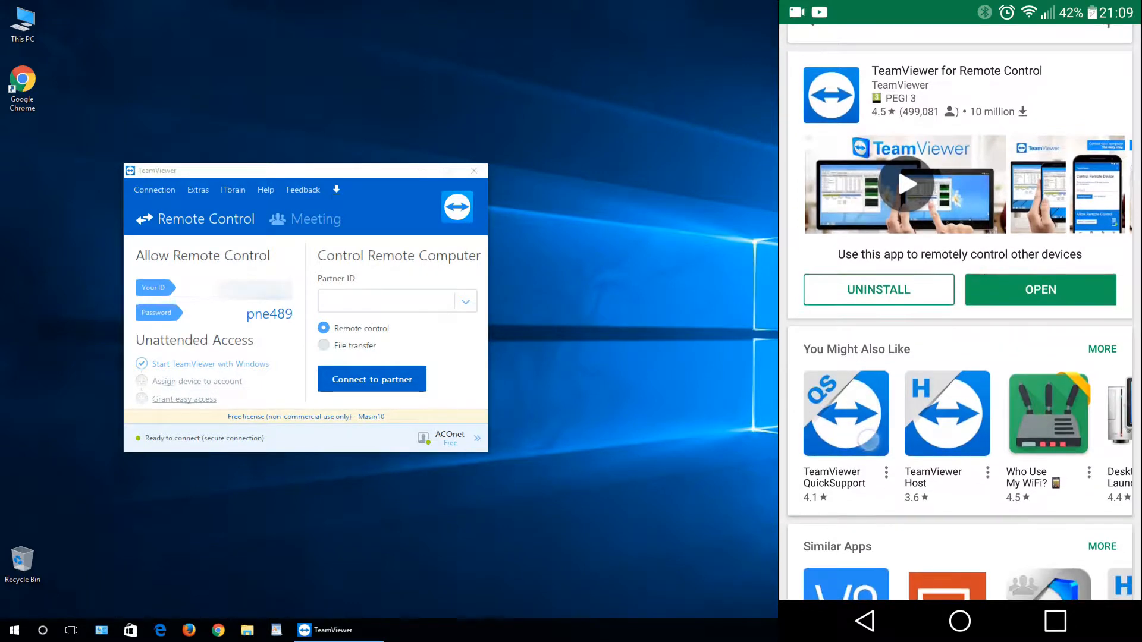
{"action": "left_click", "coordinate": [846, 413]}
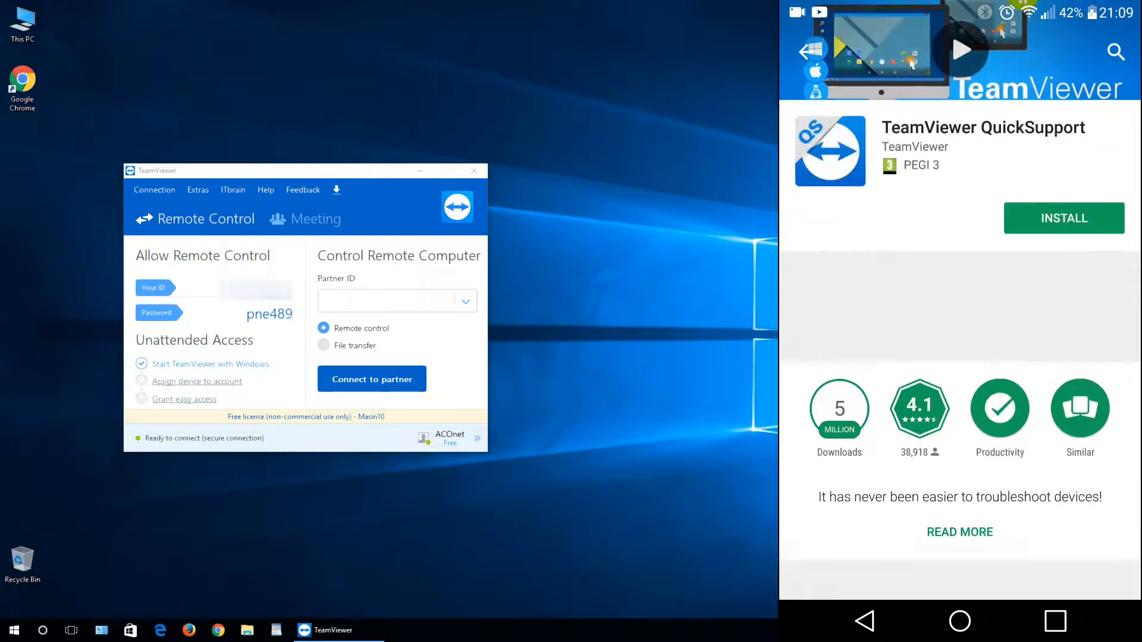
Install TeamViewer QuickSupport and launch it to show the device ID
{"action": "left_click", "coordinate": [1064, 217]}
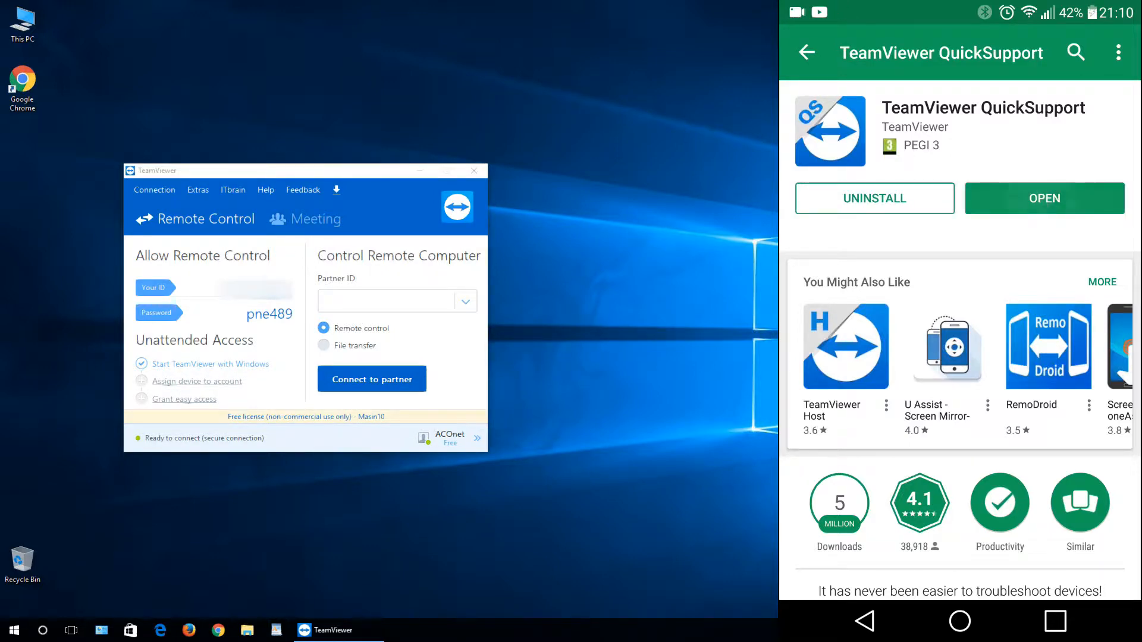
{"action": "left_click", "coordinate": [1045, 198]}
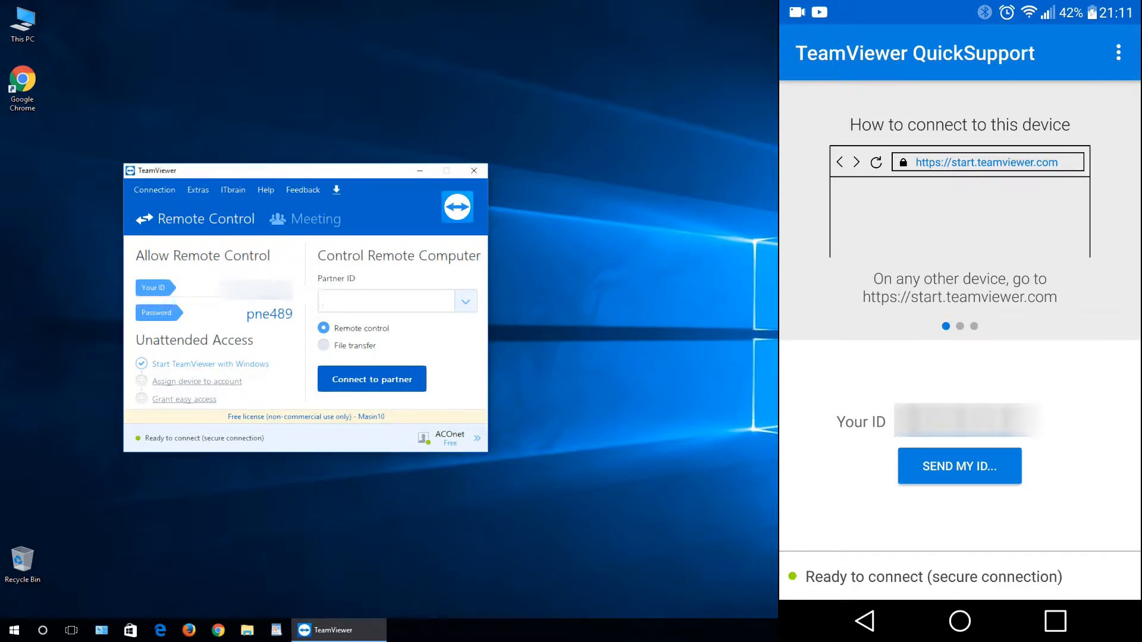
Connect to the phone's ID from the desktop client and allow support on the phone
{"action": "left_click", "coordinate": [386, 301]}
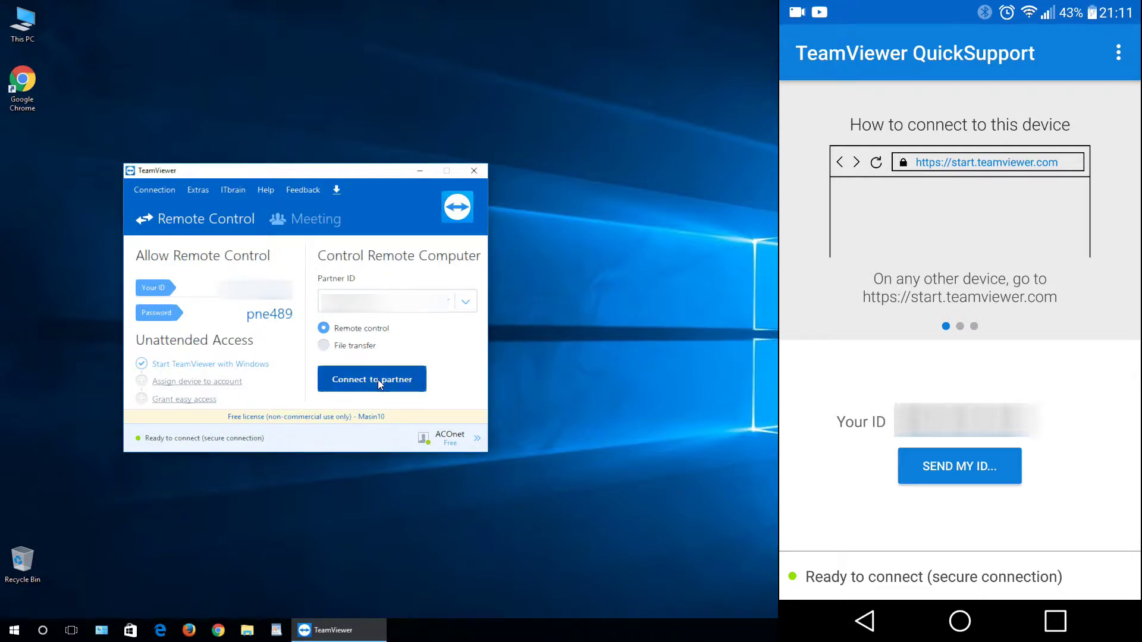
{"action": "left_click", "coordinate": [371, 379]}
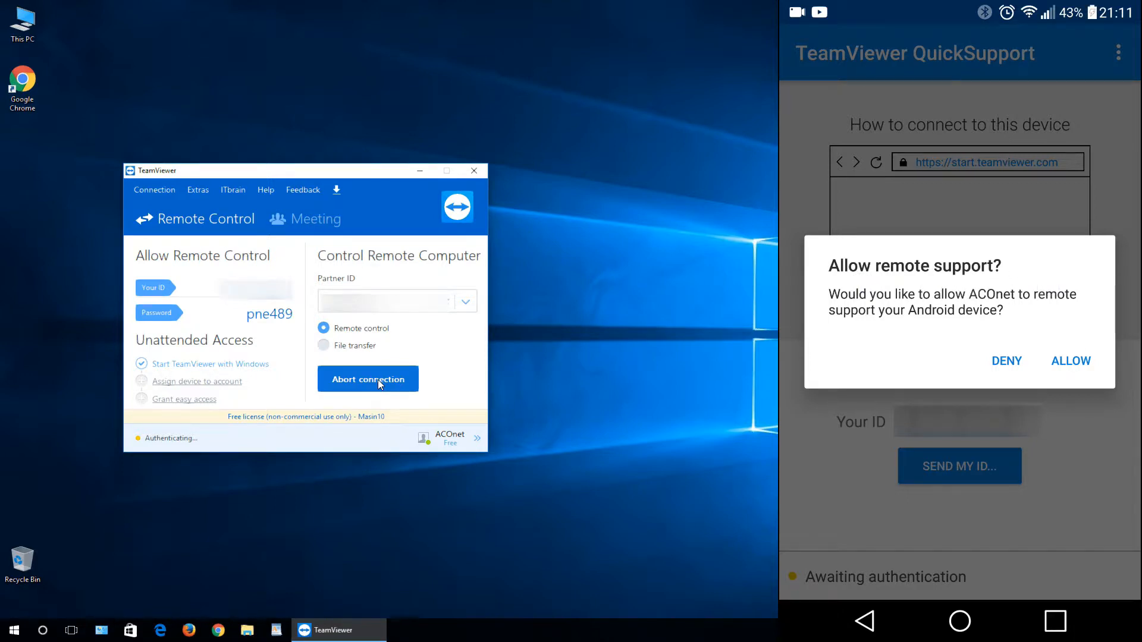
{"action": "left_click", "coordinate": [1071, 362]}
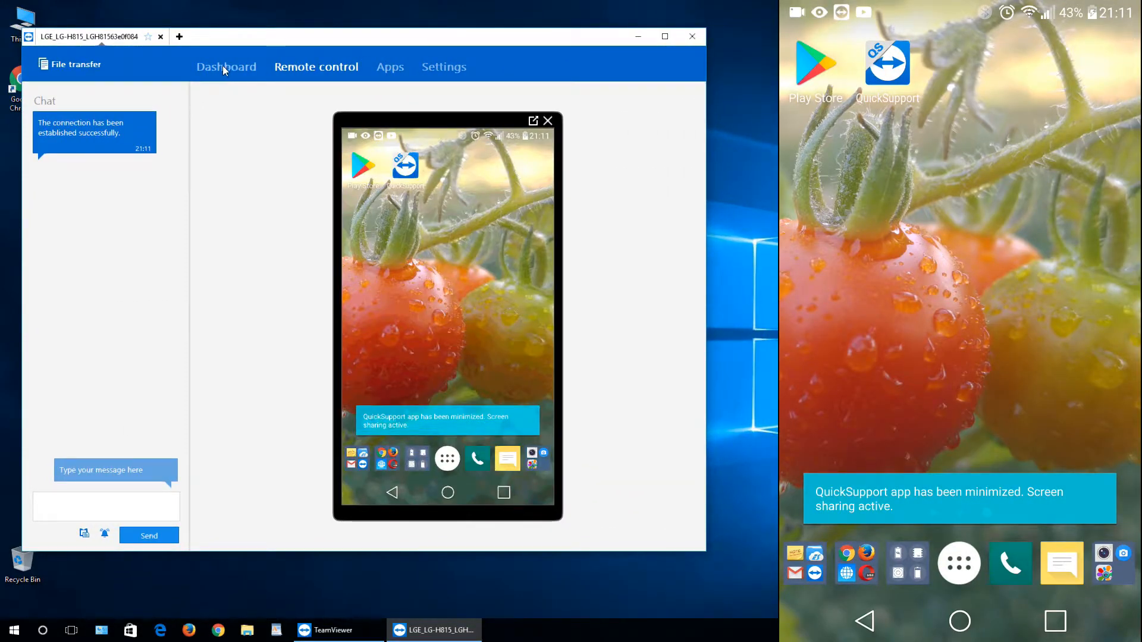
{"action": "left_click", "coordinate": [226, 66]}
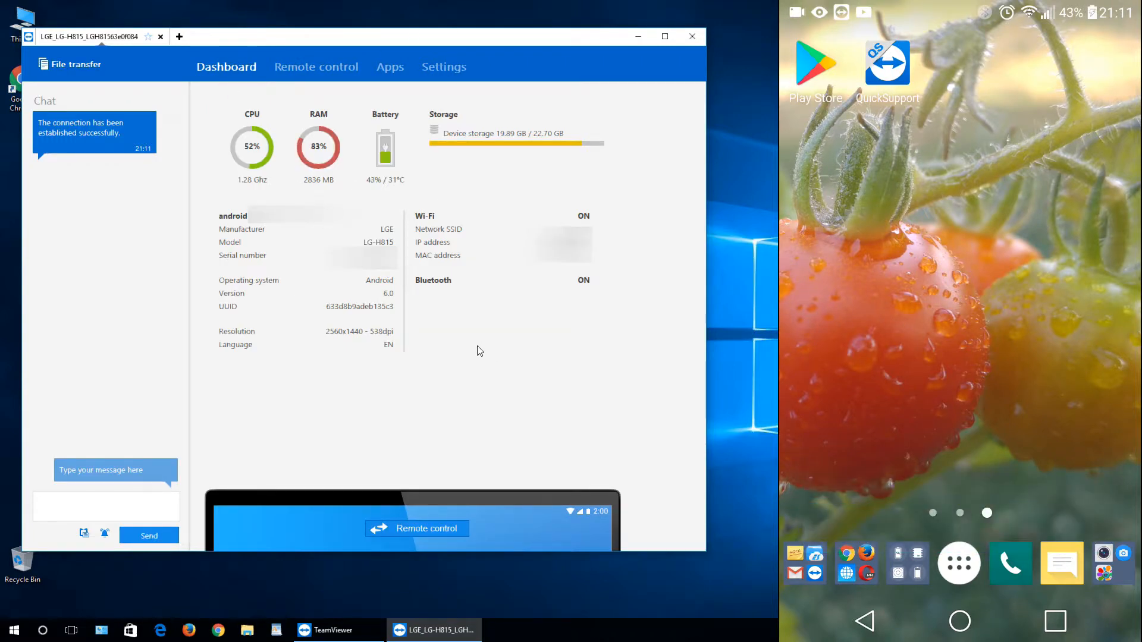
{"action": "left_click", "coordinate": [315, 66]}
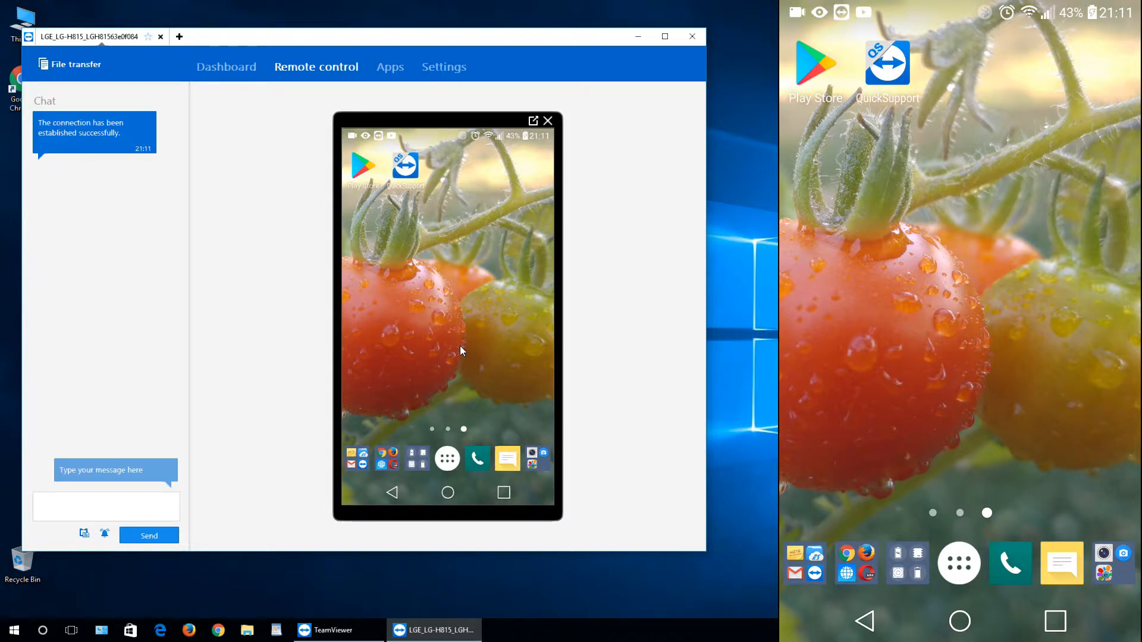
{"action": "mouse_move", "coordinate": [490, 342]}
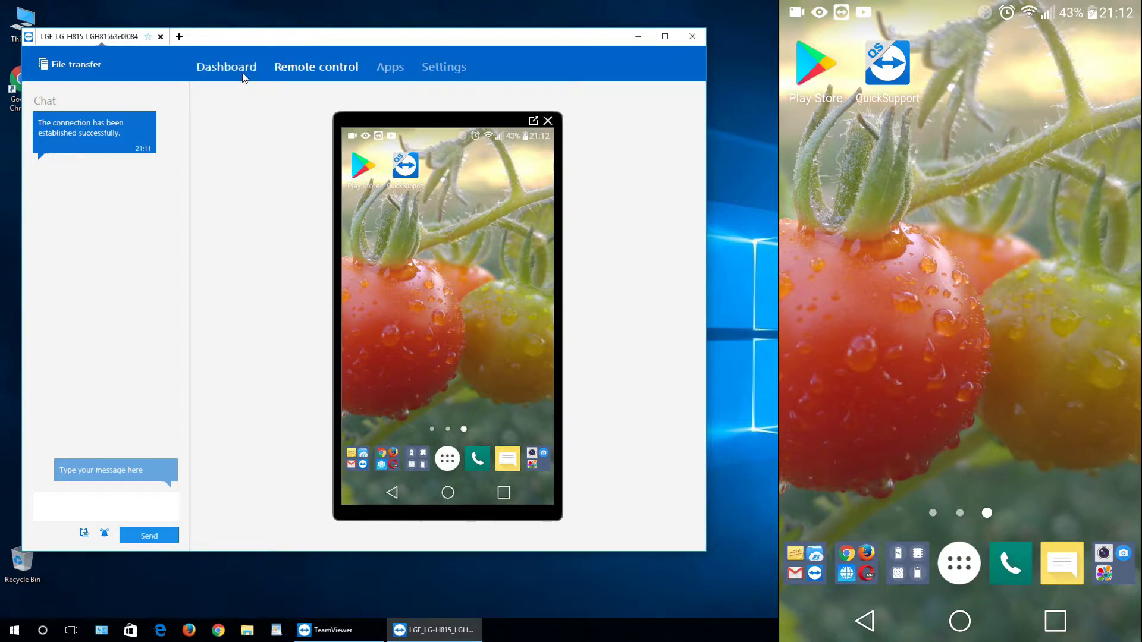
{"action": "left_click", "coordinate": [226, 66]}
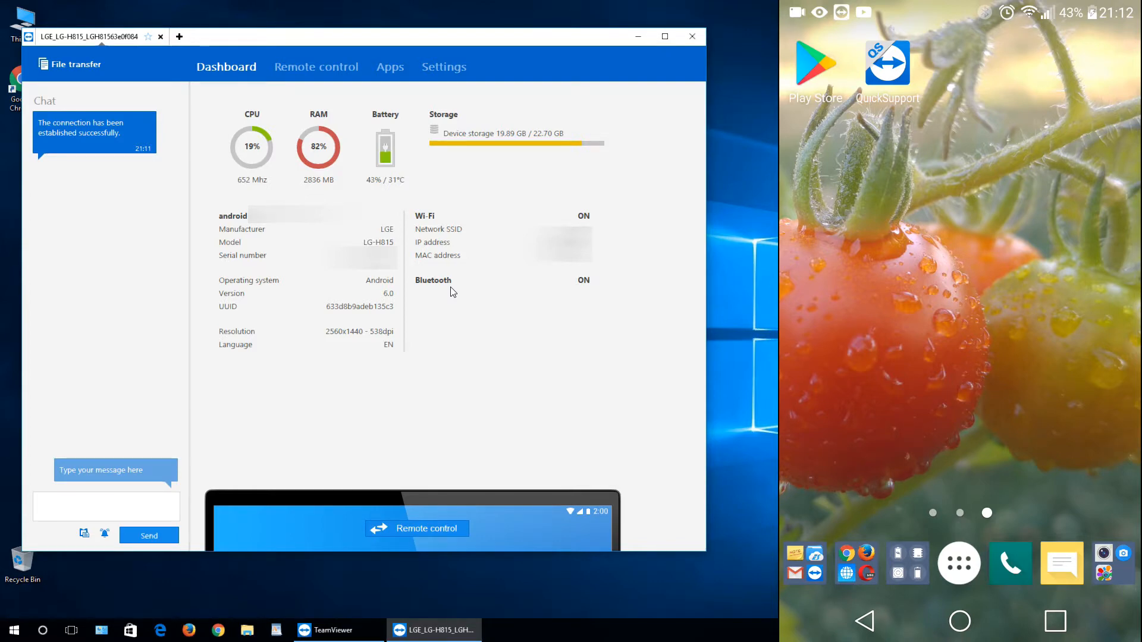
{"action": "left_click", "coordinate": [316, 66]}
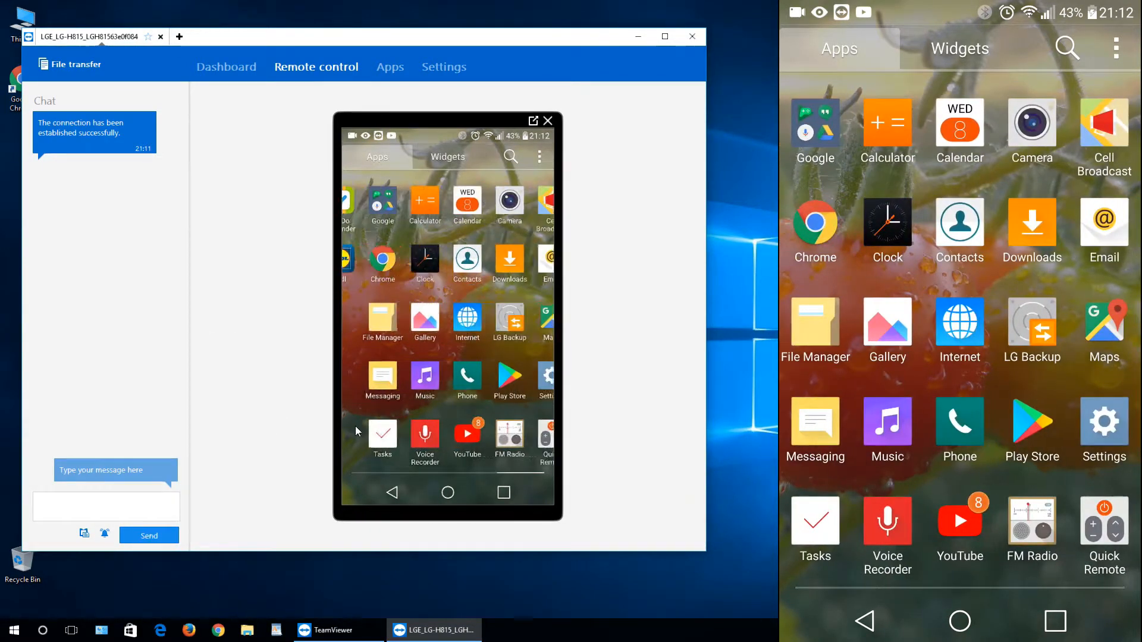
{"action": "left_click", "coordinate": [447, 493]}
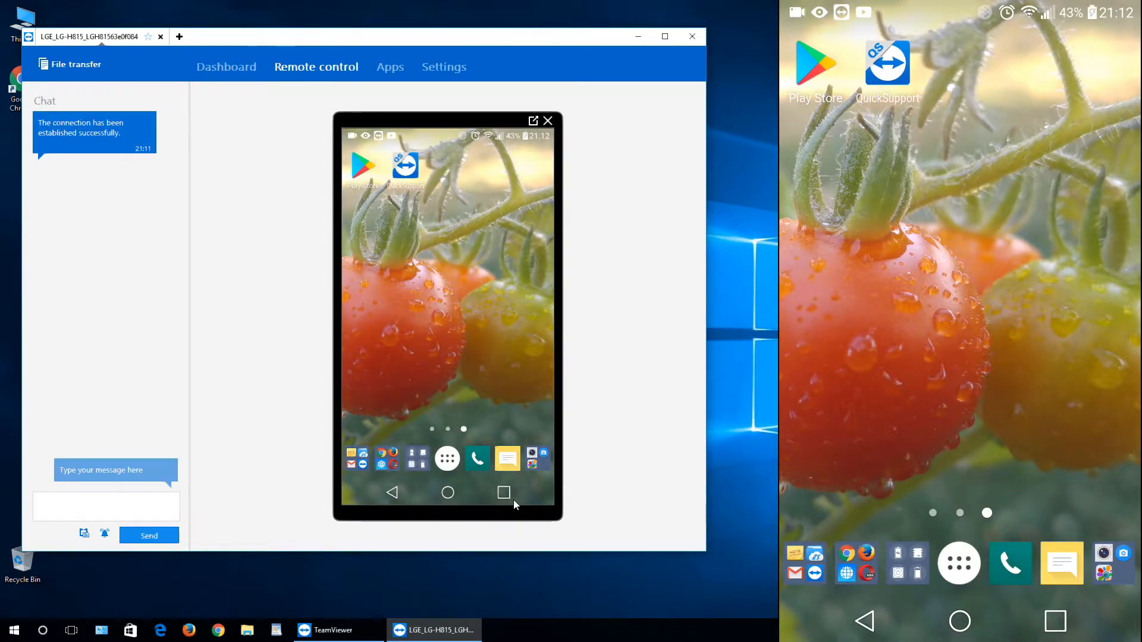
{"action": "mouse_move", "coordinate": [521, 141]}
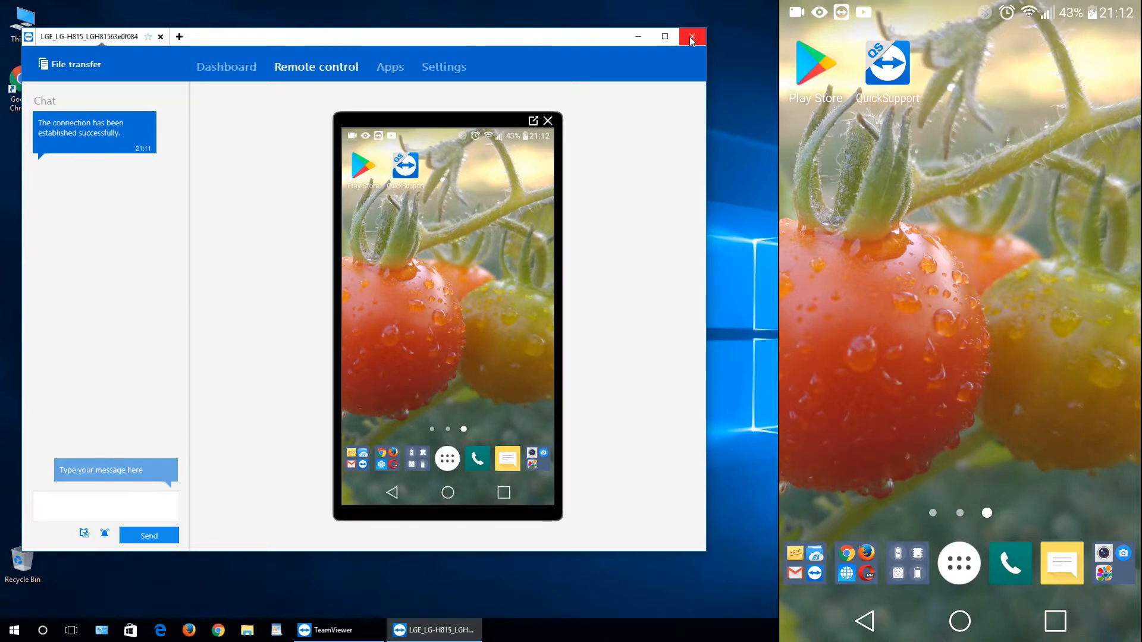
Close the session window to disconnect from the Android phone
{"action": "left_click", "coordinate": [691, 37]}
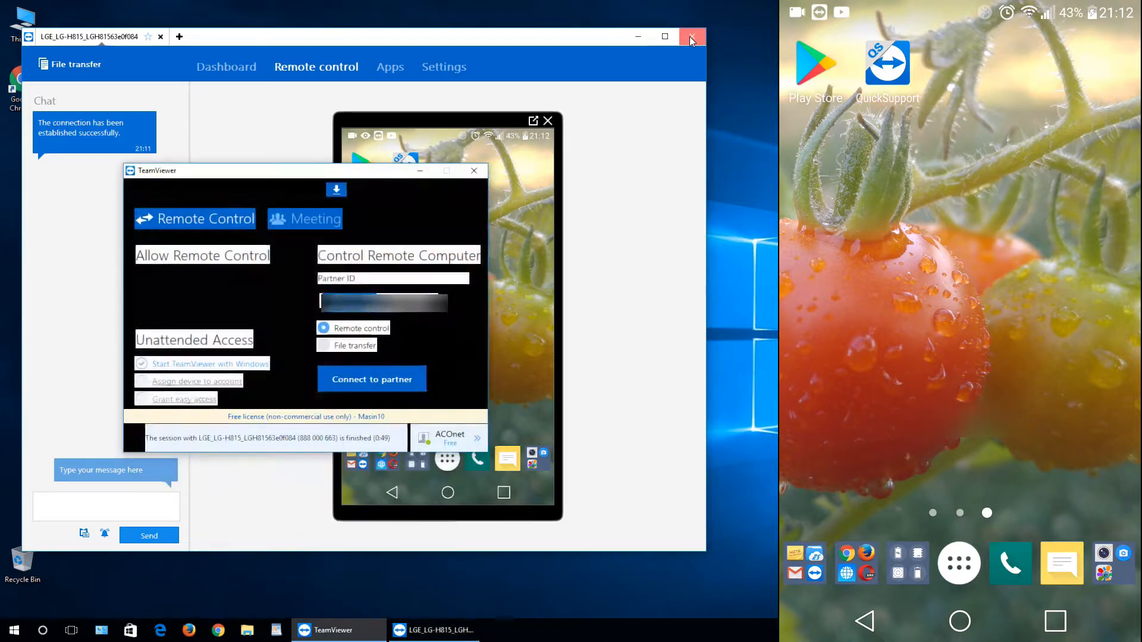
{"action": "left_click", "coordinate": [691, 37]}
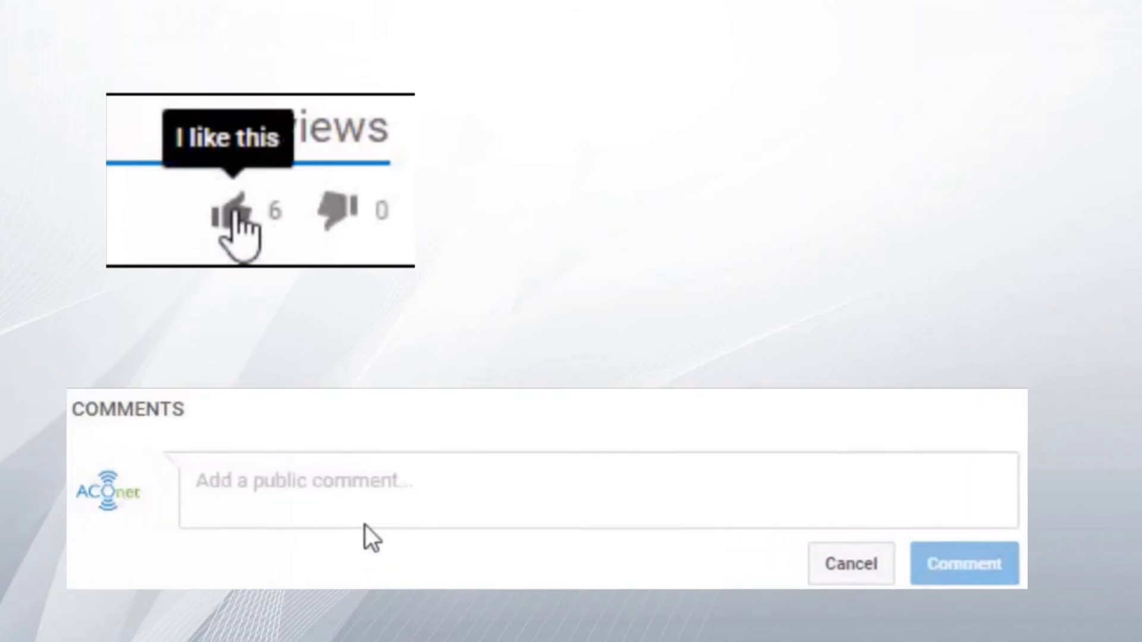
{"action": "type", "text": "Super video"}
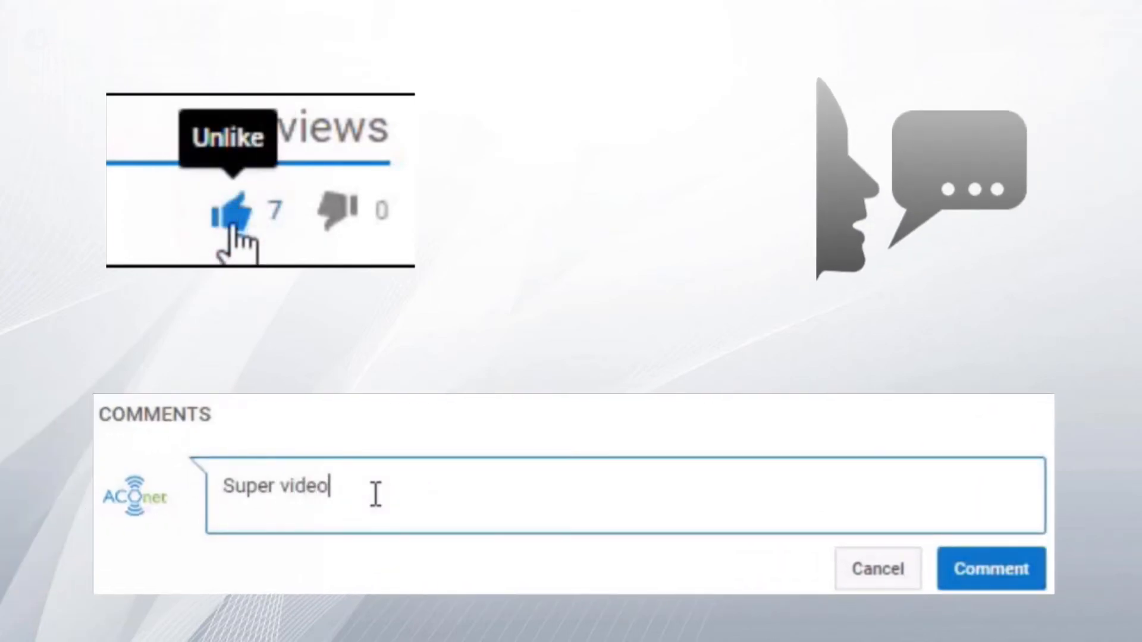